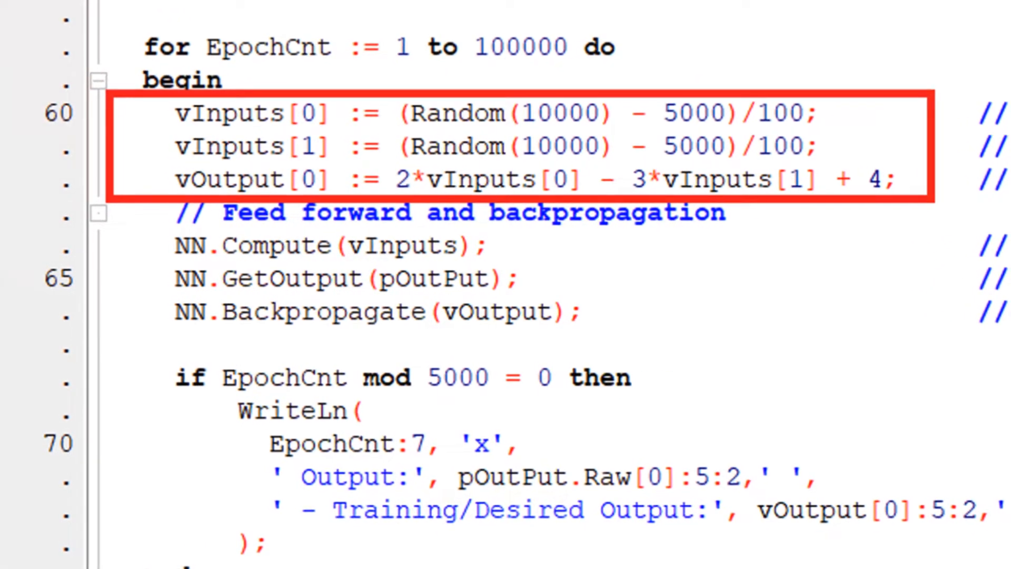
pyautogui.scroll(-3)
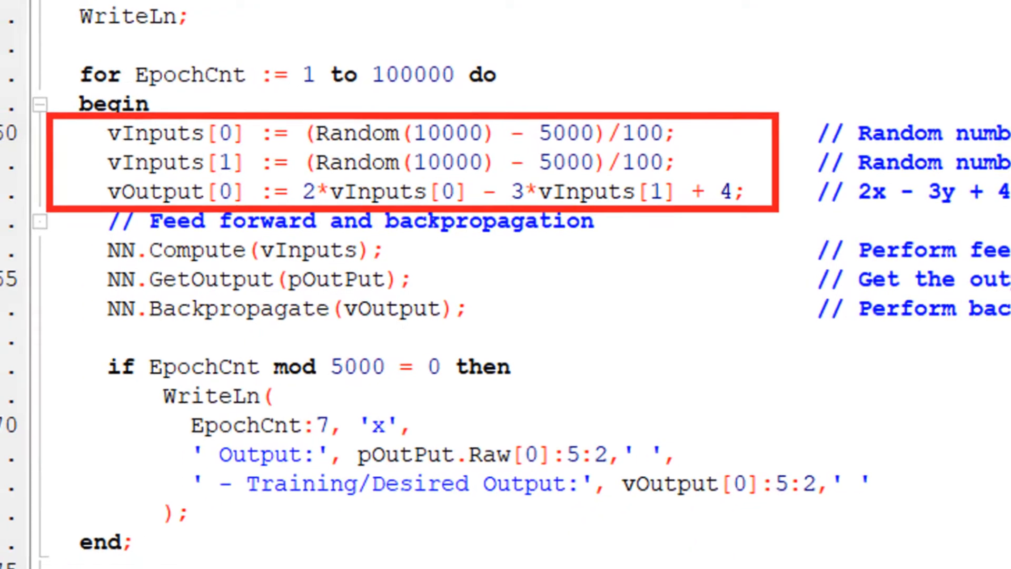
pyautogui.scroll(-3)
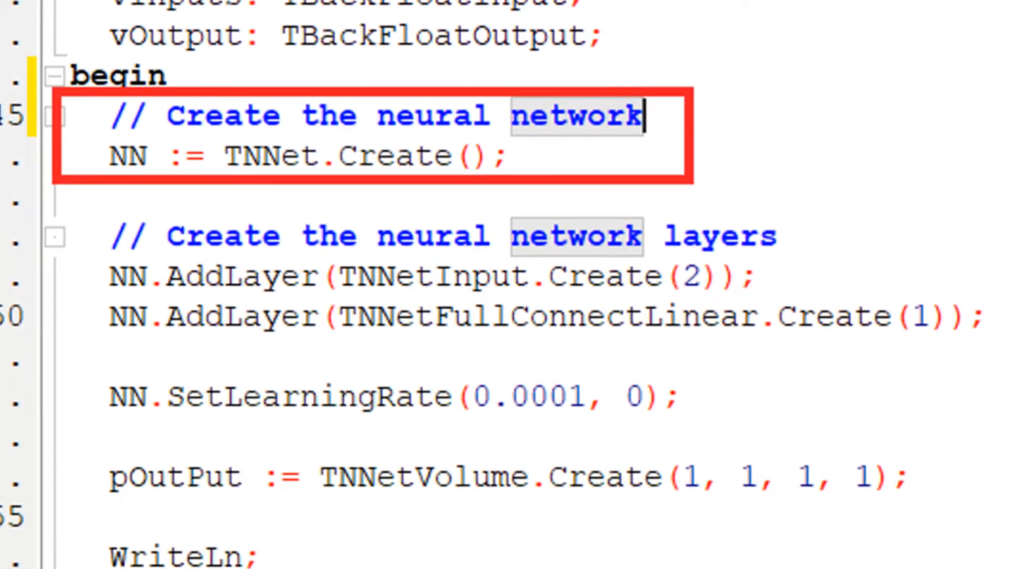
pyautogui.scroll(-3)
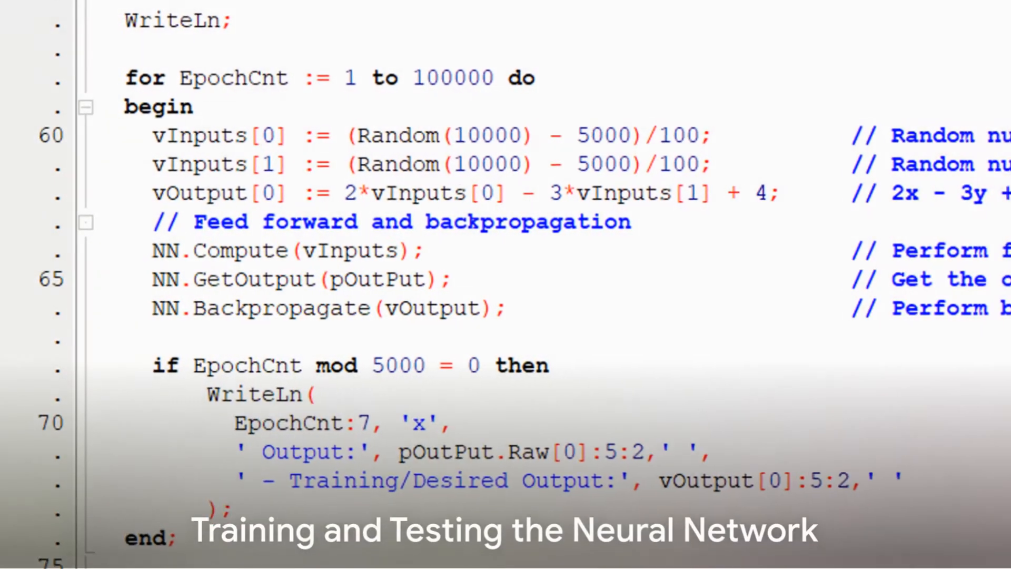
pyautogui.scroll(-3)
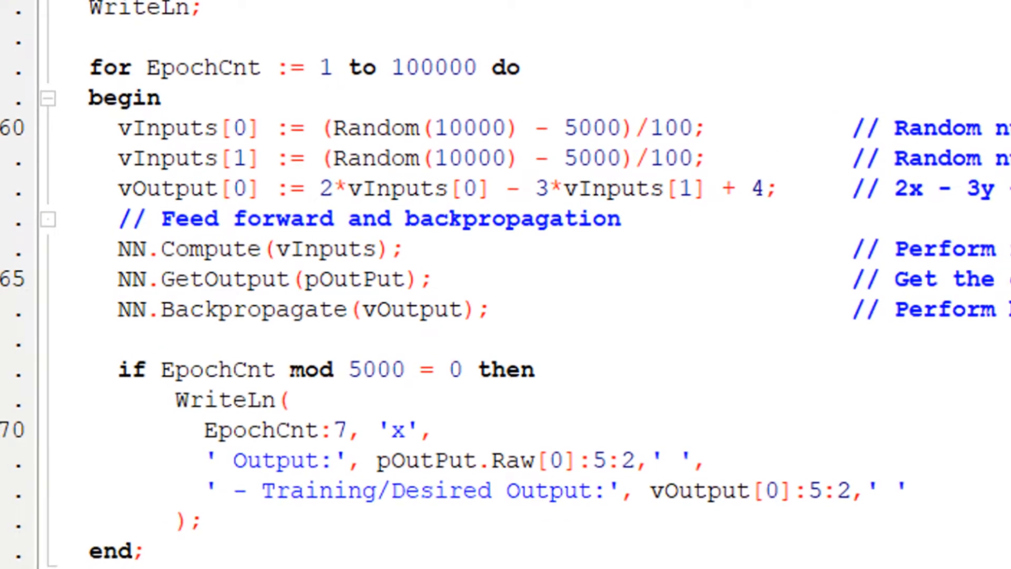
pyautogui.scroll(-3)
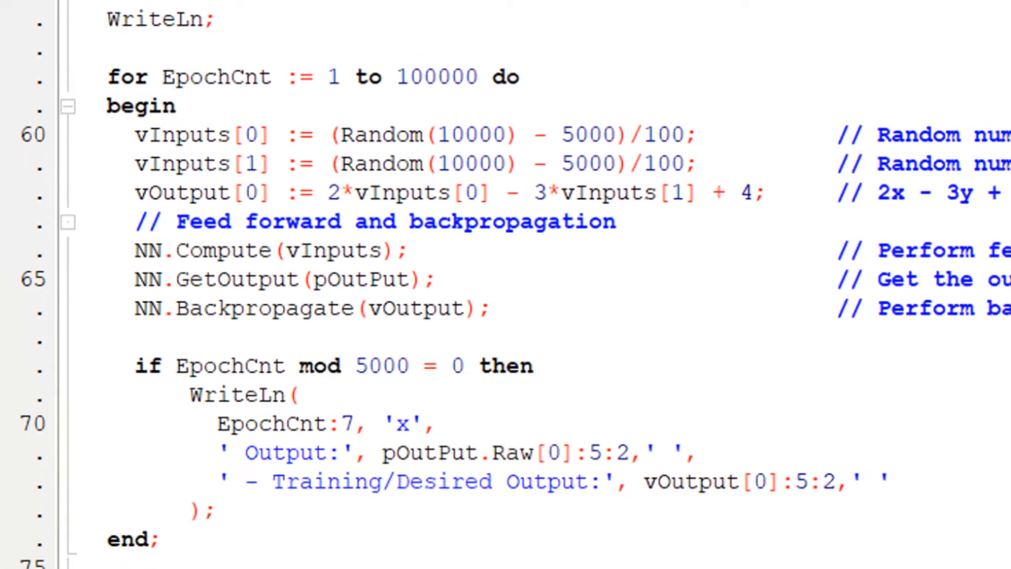
pyautogui.scroll(-3)
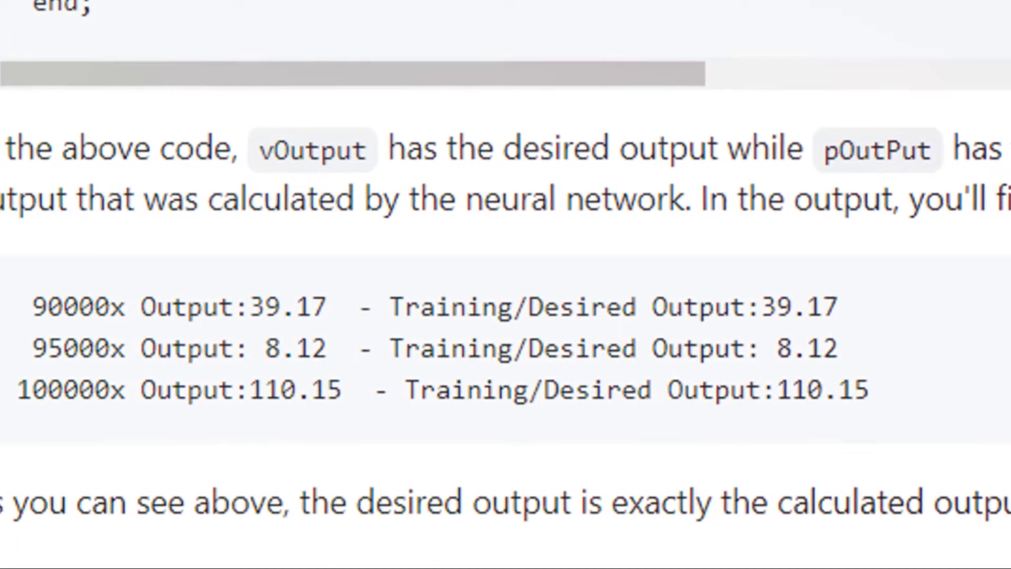
pyautogui.scroll(-3)
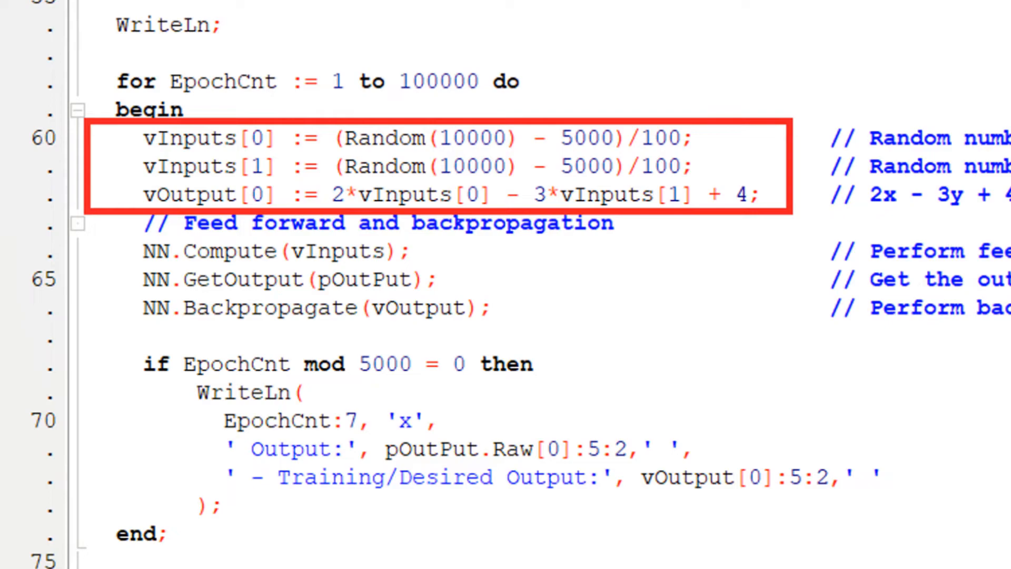
pyautogui.scroll(3)
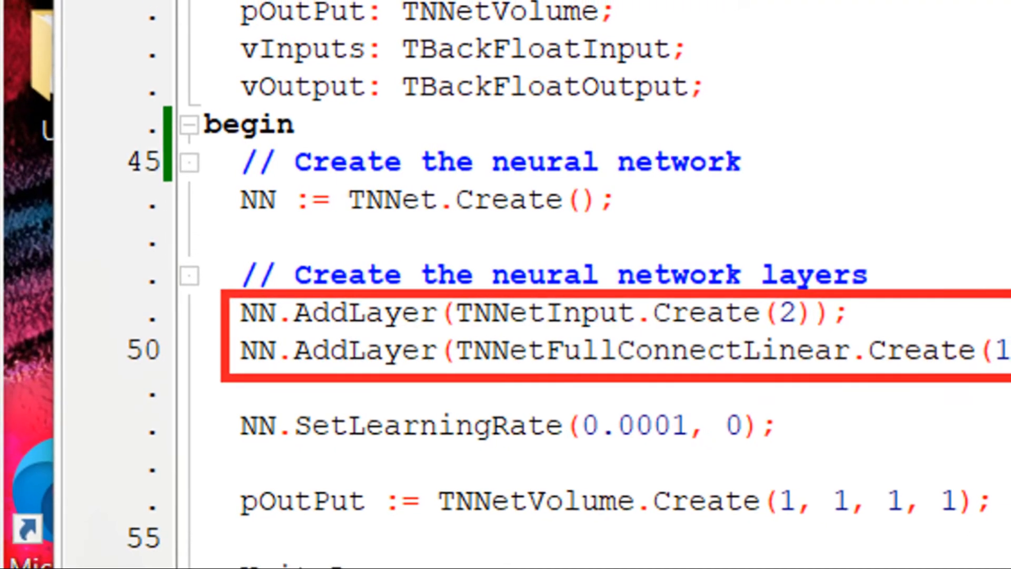